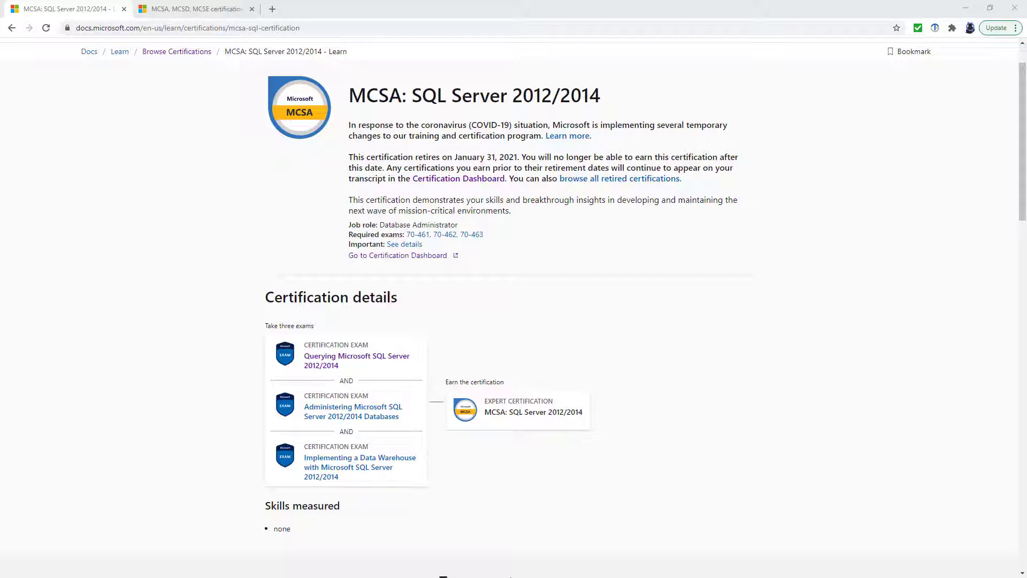
{"action": "mouse_move", "coordinate": [73, 47]}
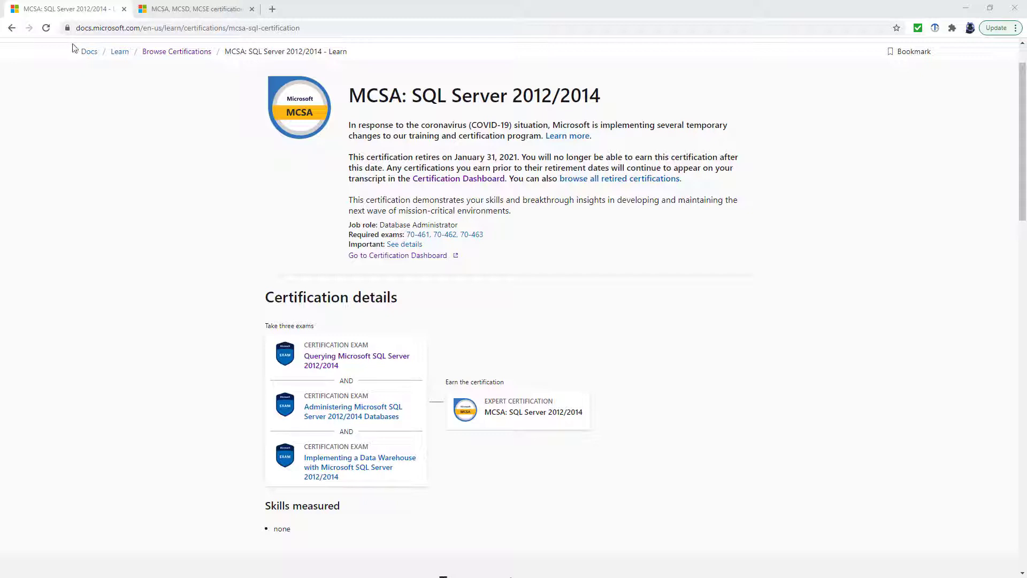
Select 'January 31, 2021' in the MCSA: SQL Server 2012/2014 retirement sentence.
{"action": "double_click", "coordinate": [424, 95]}
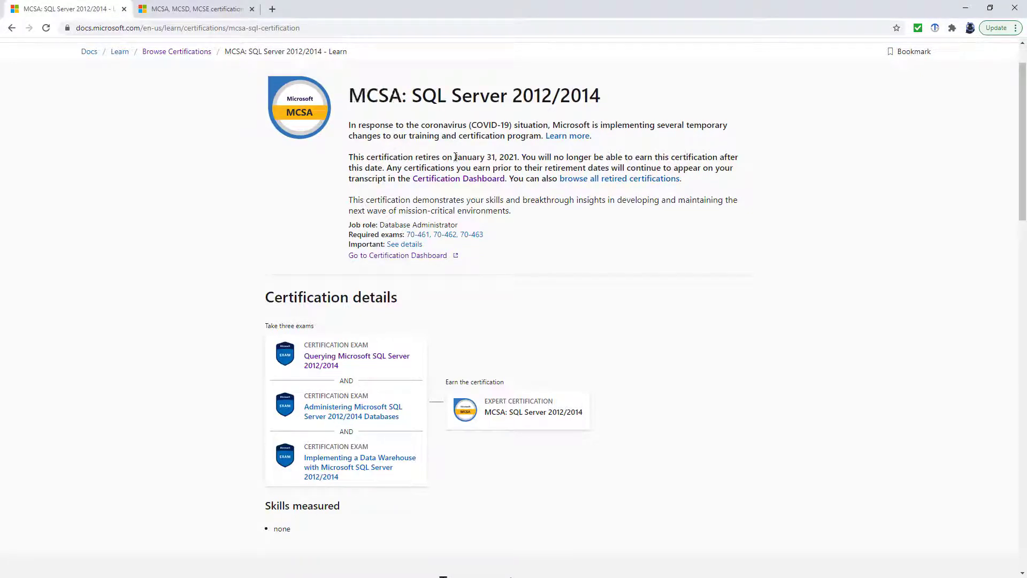
{"action": "left_click_drag", "start_coordinate": [453, 157], "coordinate": [517, 156]}
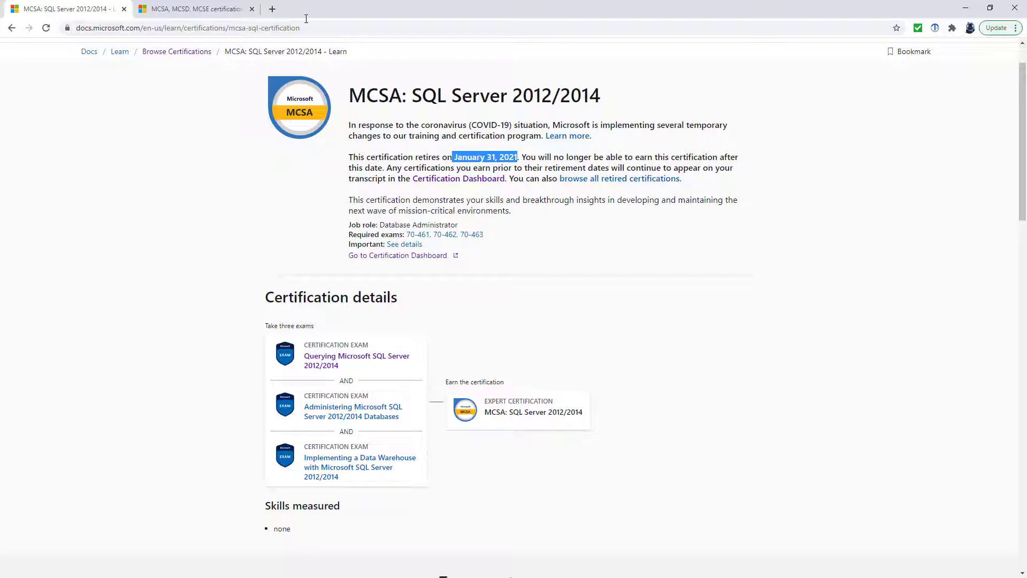
Select 'June 30, 2020' in the retirement announcement, then return to the MCSA certification tab.
{"action": "left_click", "coordinate": [192, 9]}
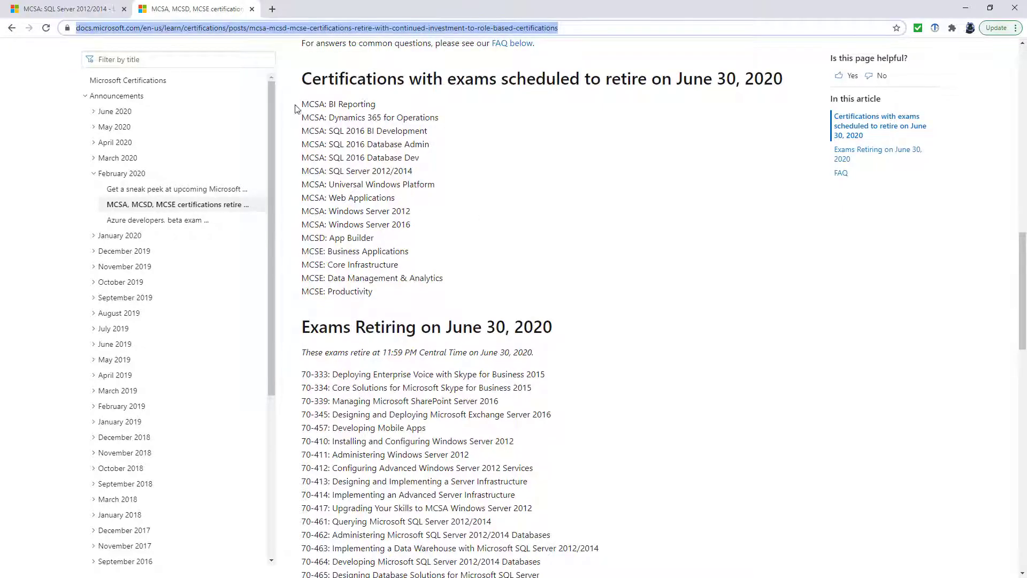
{"action": "left_click_drag", "start_coordinate": [301, 104], "coordinate": [372, 291]}
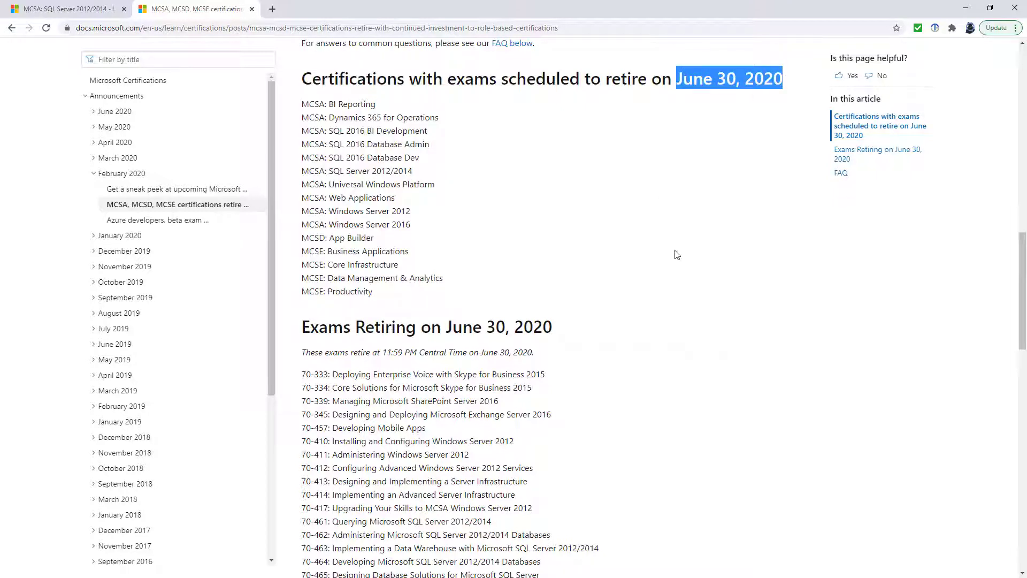
{"action": "left_click", "coordinate": [55, 84]}
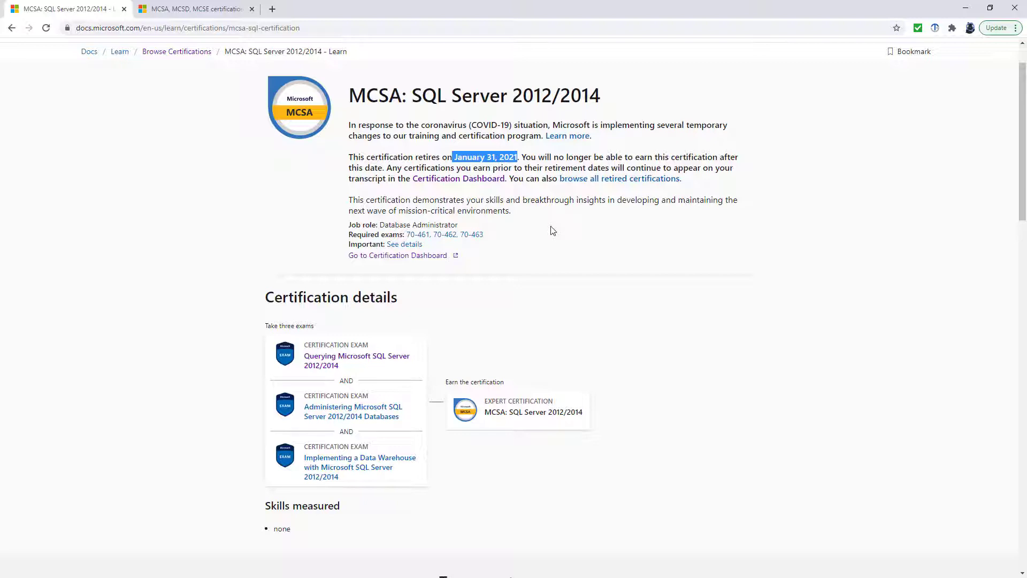
{"action": "mouse_move", "coordinate": [518, 397]}
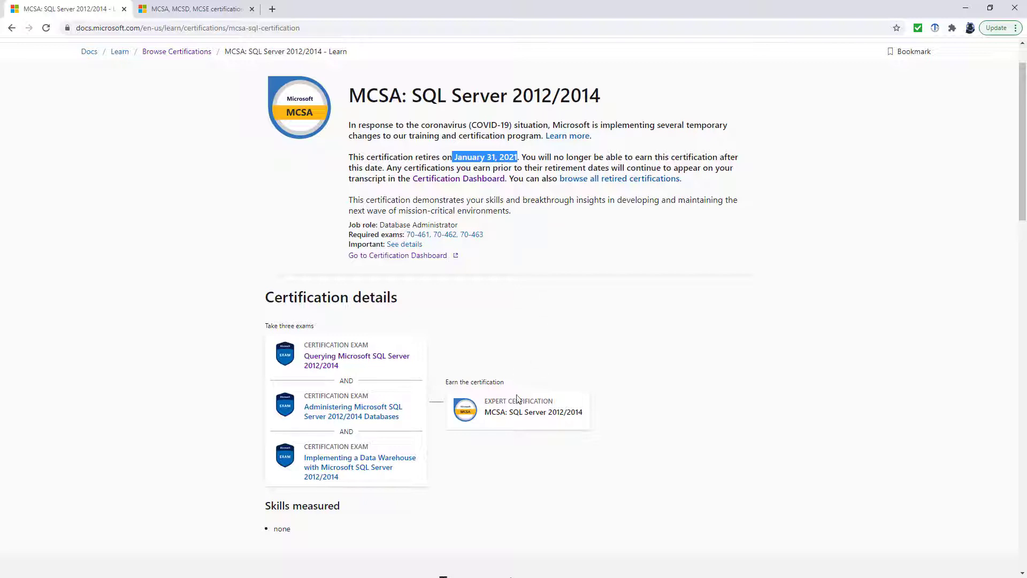
Select 'CERTIFICATION' on the expert card and bring up the Querying Microsoft SQL Server 2012/2014 link menu.
{"action": "double_click", "coordinate": [530, 400]}
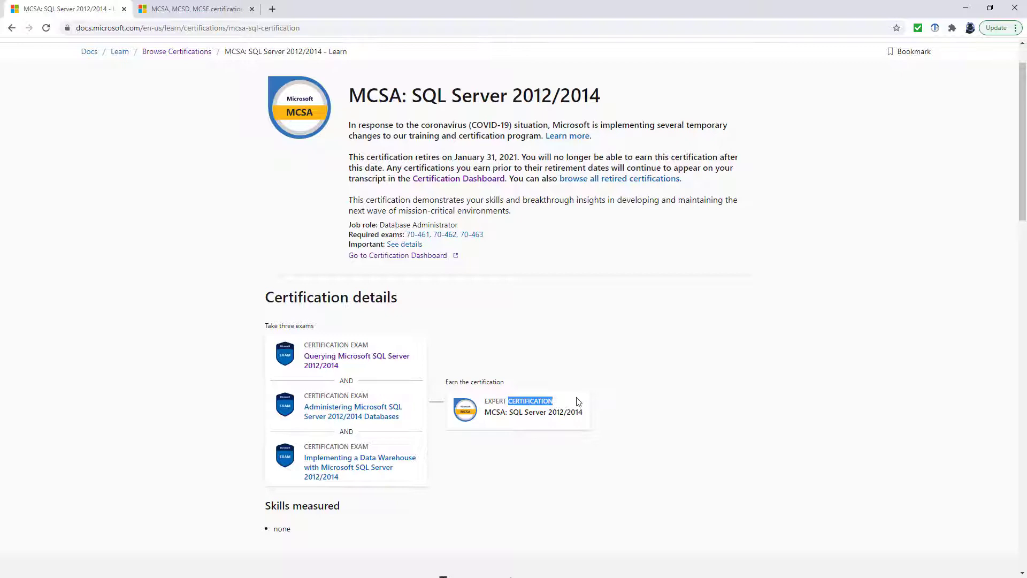
{"action": "mouse_move", "coordinate": [439, 313]}
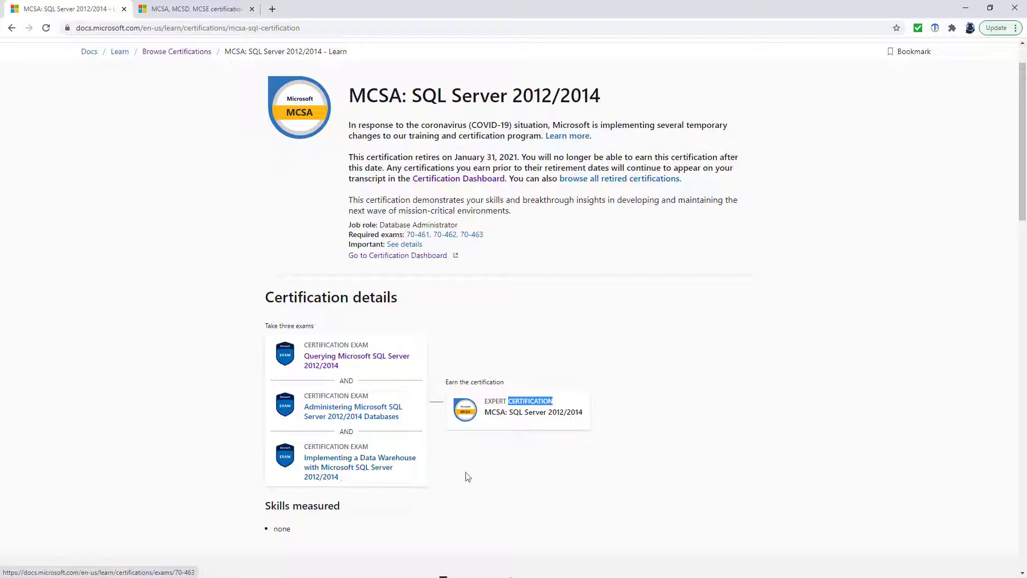
{"action": "mouse_move", "coordinate": [479, 448]}
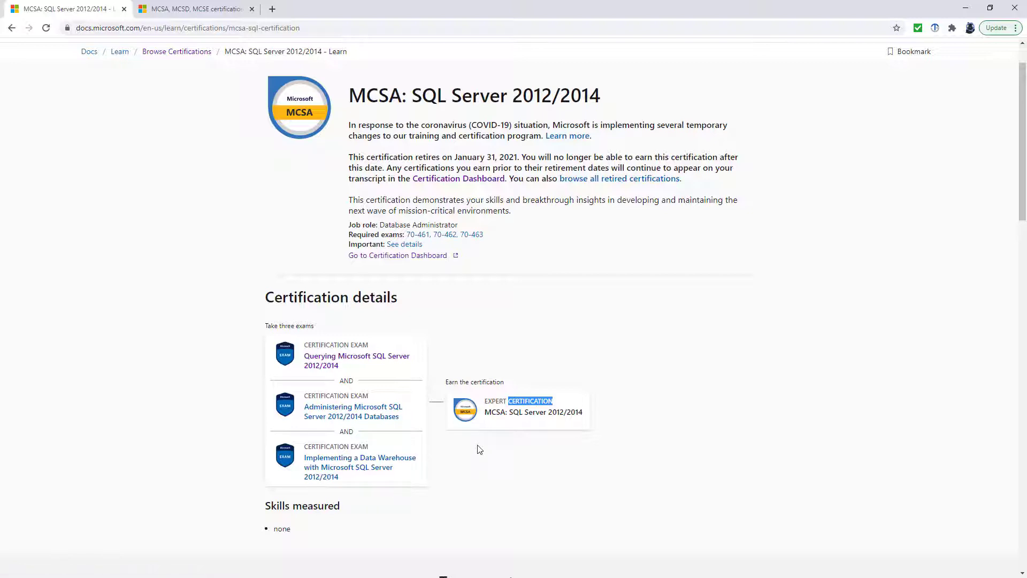
{"action": "right_click", "coordinate": [356, 355]}
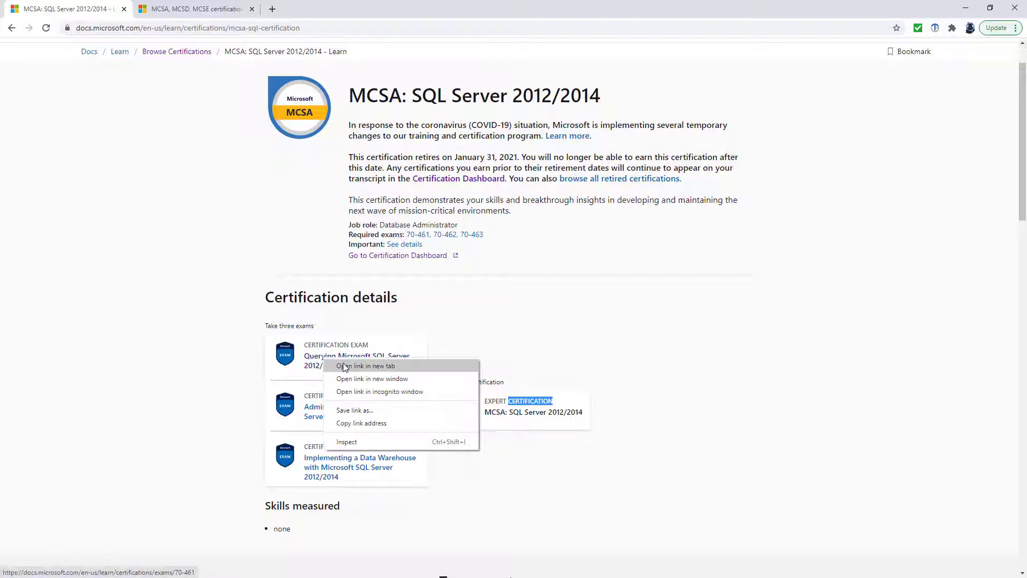
Open Exam 70-461 in a new tab and read through its downloaded skills-measured outline PDF.
{"action": "left_click", "coordinate": [364, 366]}
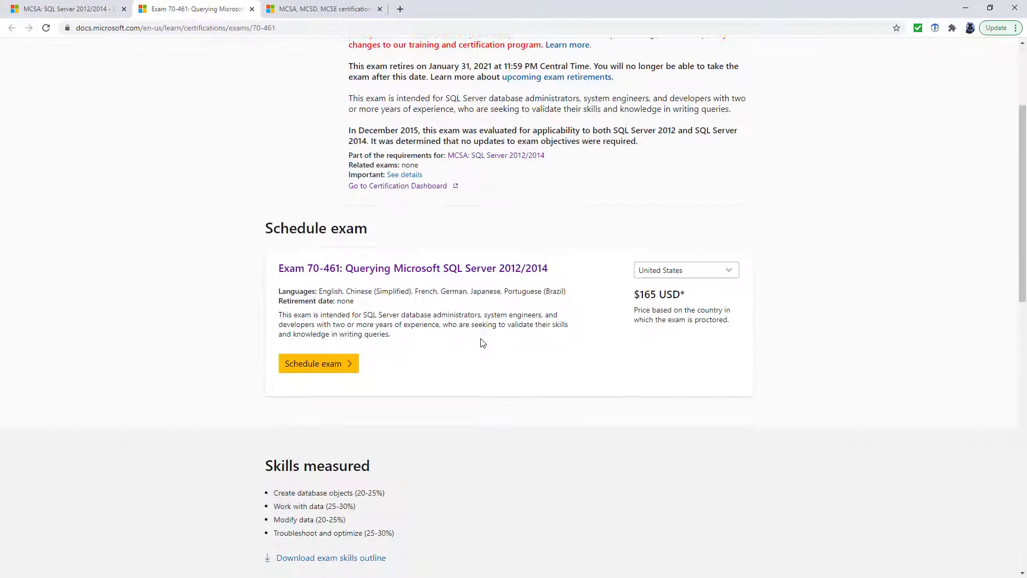
{"action": "left_click", "coordinate": [327, 557]}
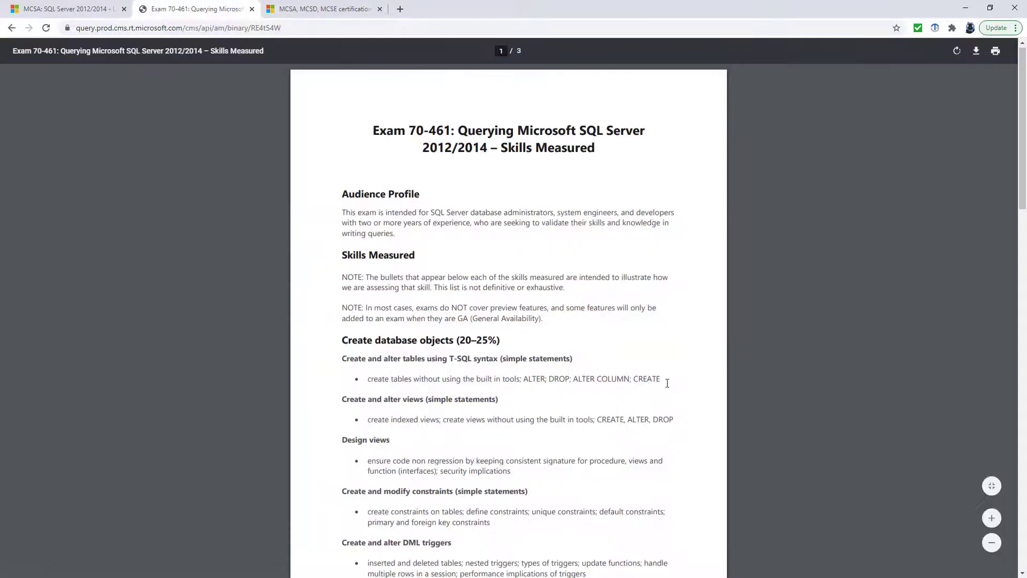
{"action": "scroll", "scroll_direction": "down", "scroll_amount": 3}
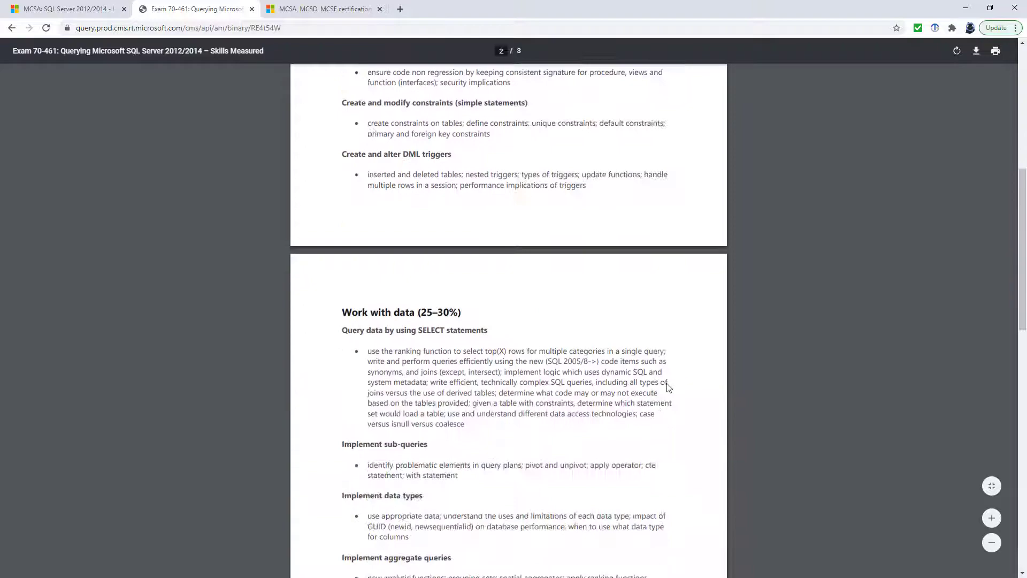
{"action": "scroll", "scroll_direction": "down", "scroll_amount": 3}
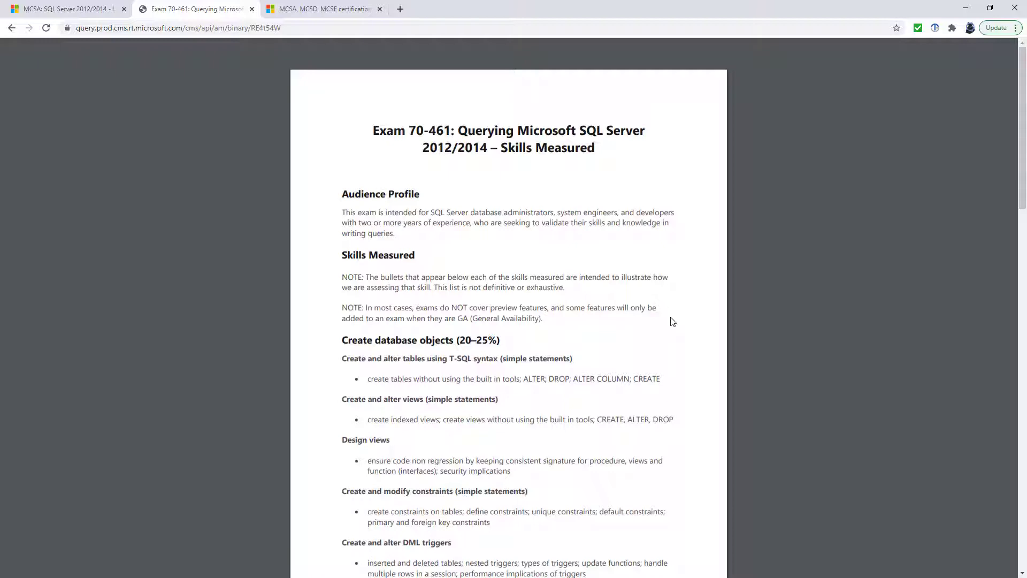
{"action": "scroll", "scroll_direction": "down", "scroll_amount": 3}
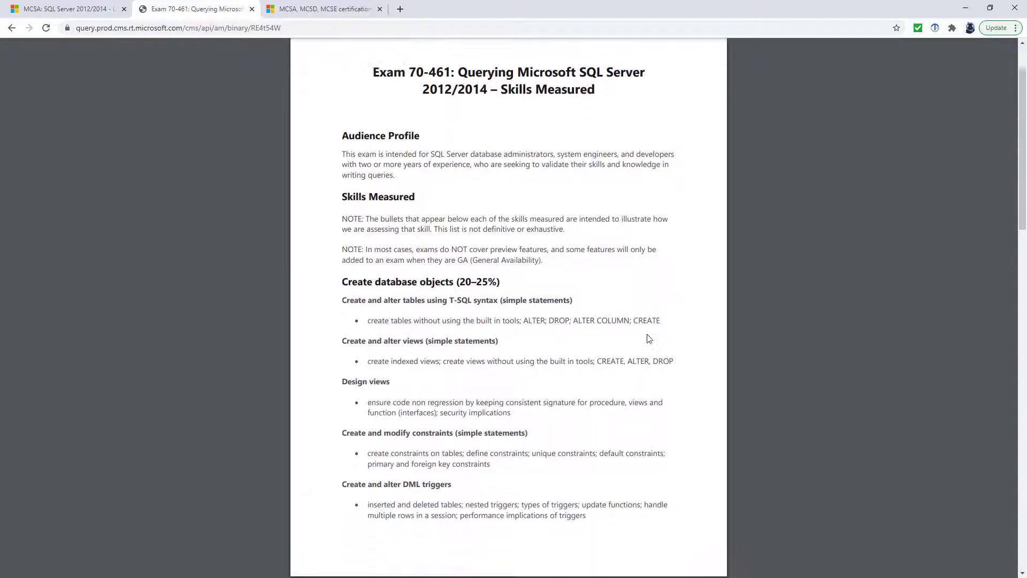
{"action": "scroll", "scroll_direction": "down", "scroll_amount": 3}
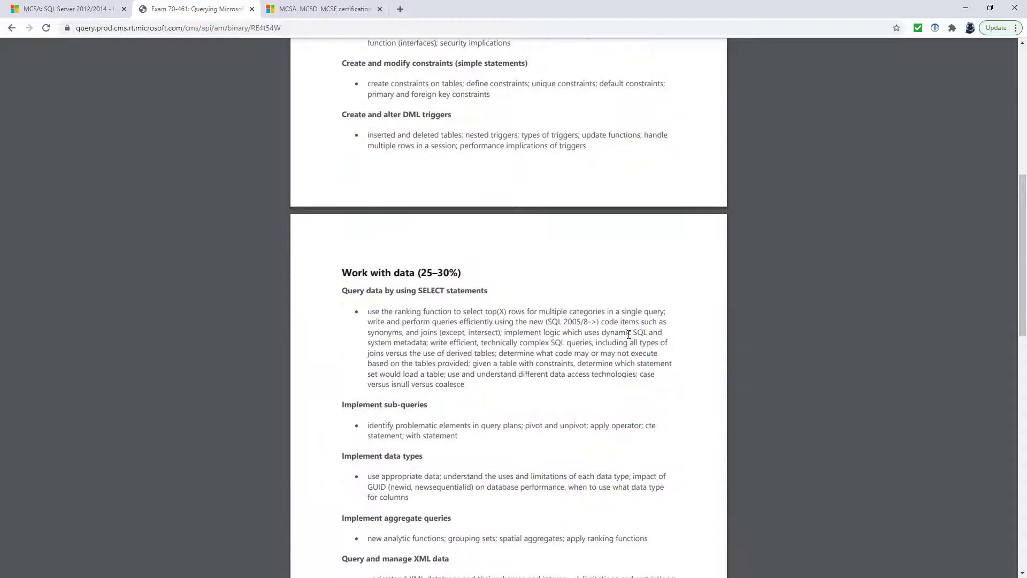
{"action": "scroll", "scroll_direction": "down", "scroll_amount": 3}
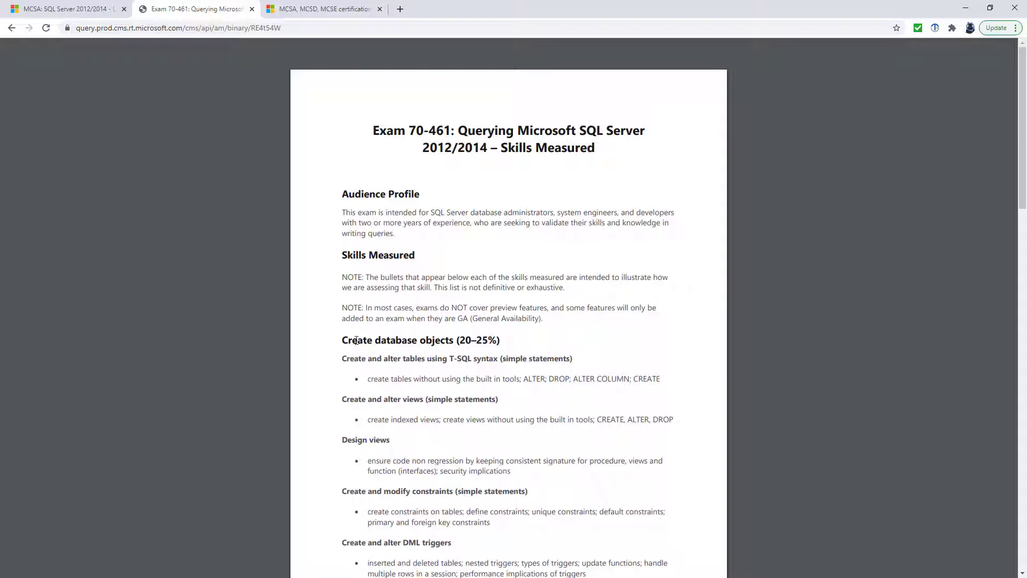
{"action": "left_click_drag", "start_coordinate": [341, 358], "coordinate": [546, 481]}
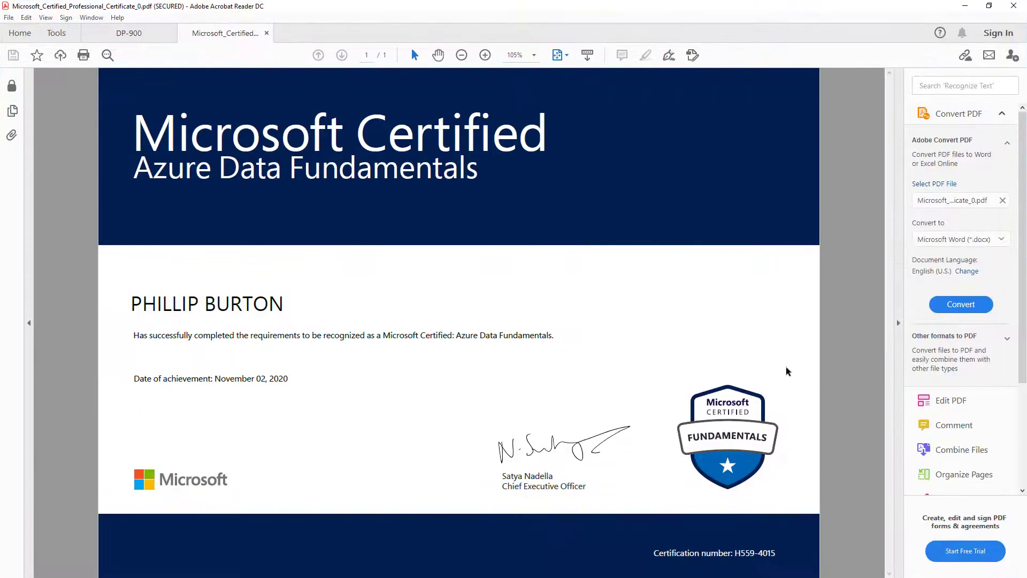
{"action": "mouse_move", "coordinate": [164, 344]}
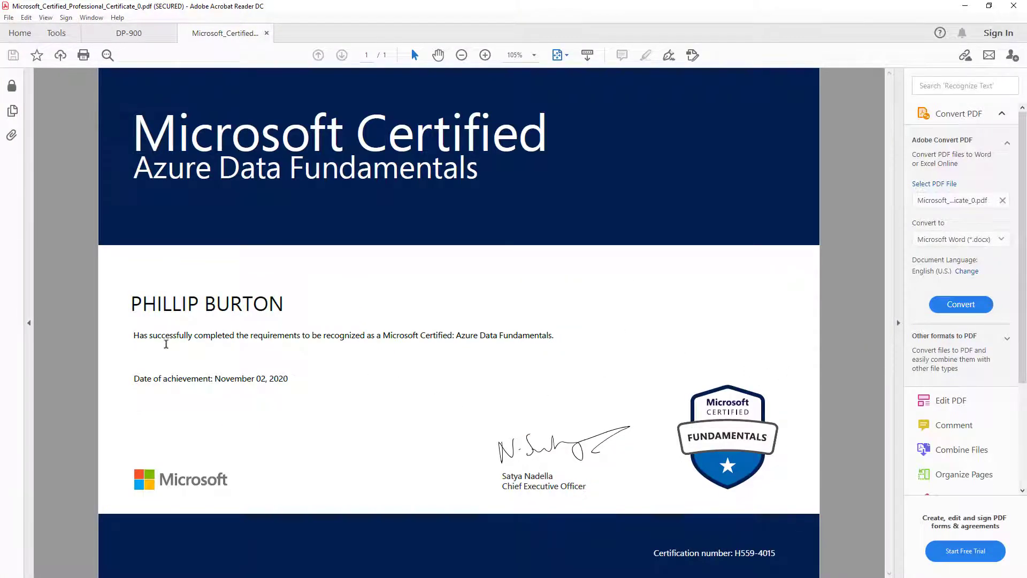
Select 'successfully completed the requirements' on the Azure Data Fundamentals certificate PDF.
{"action": "left_click_drag", "start_coordinate": [149, 335], "coordinate": [299, 335]}
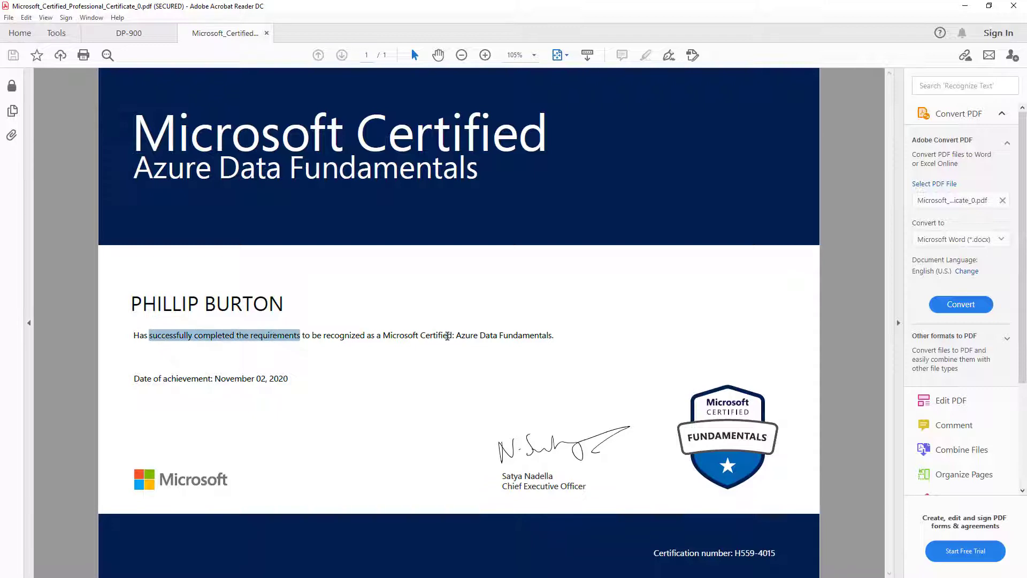
{"action": "mouse_move", "coordinate": [502, 301]}
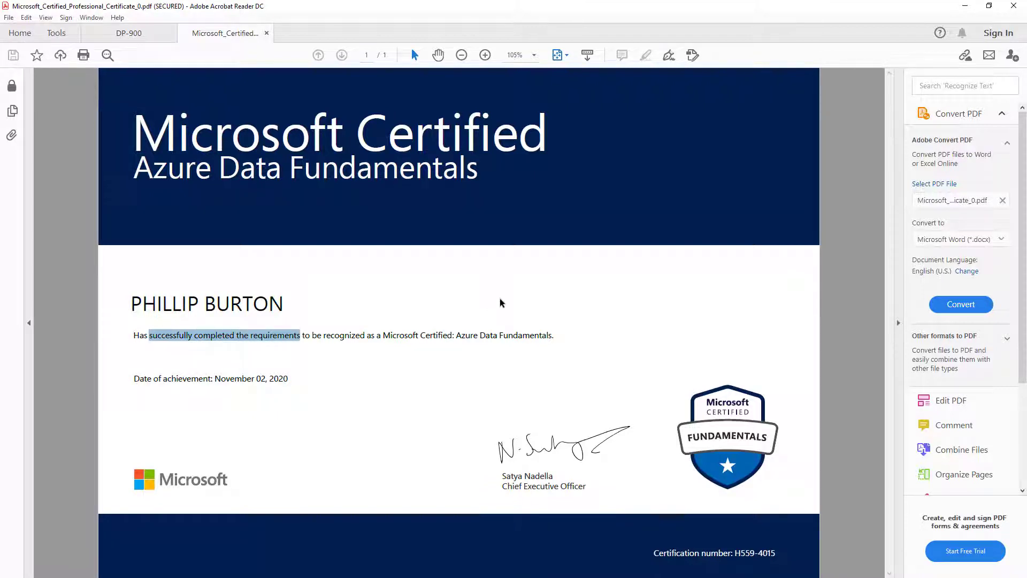
{"action": "mouse_move", "coordinate": [436, 14]}
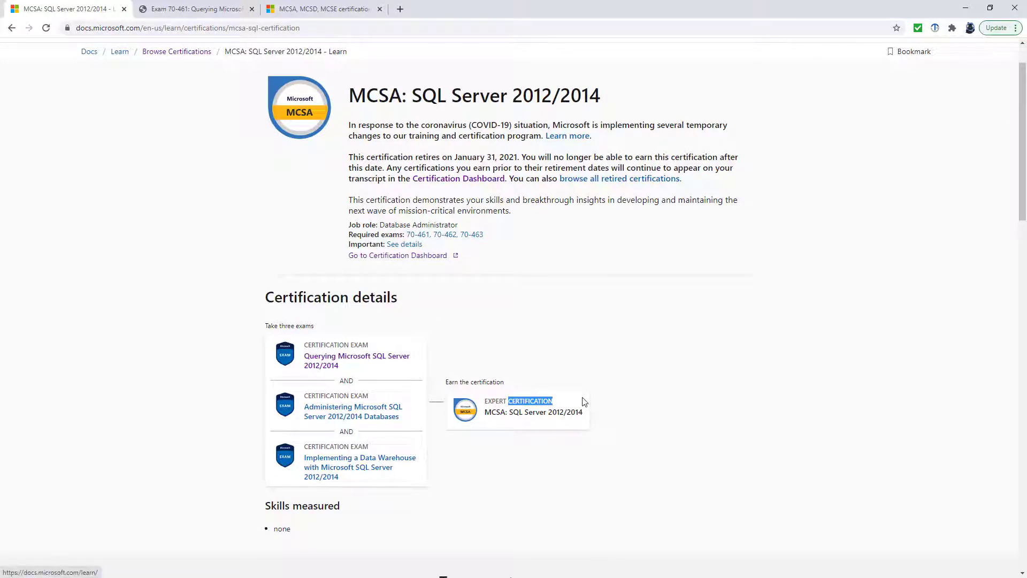
{"action": "left_click", "coordinate": [331, 9]}
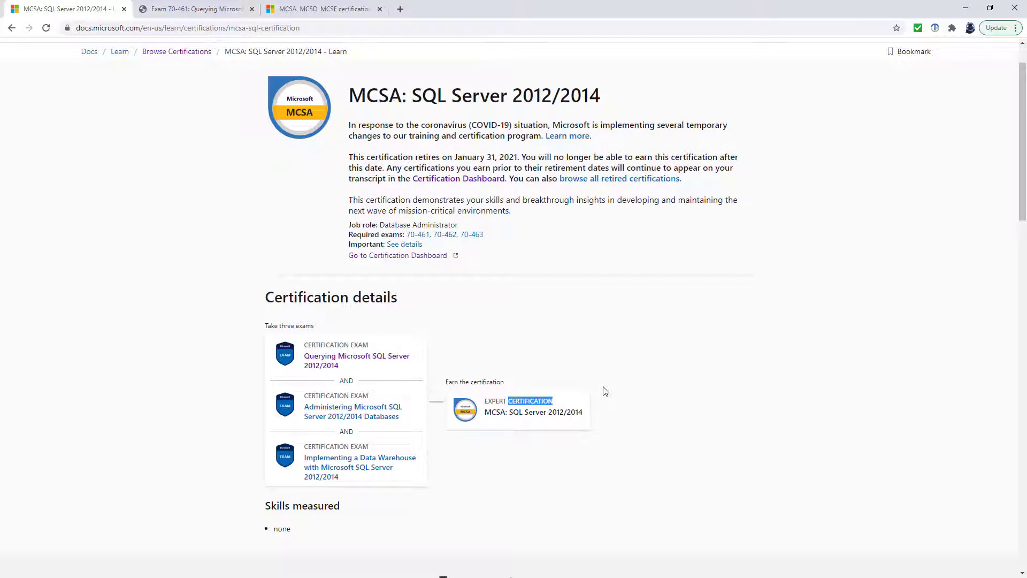
{"action": "mouse_move", "coordinate": [391, 360]}
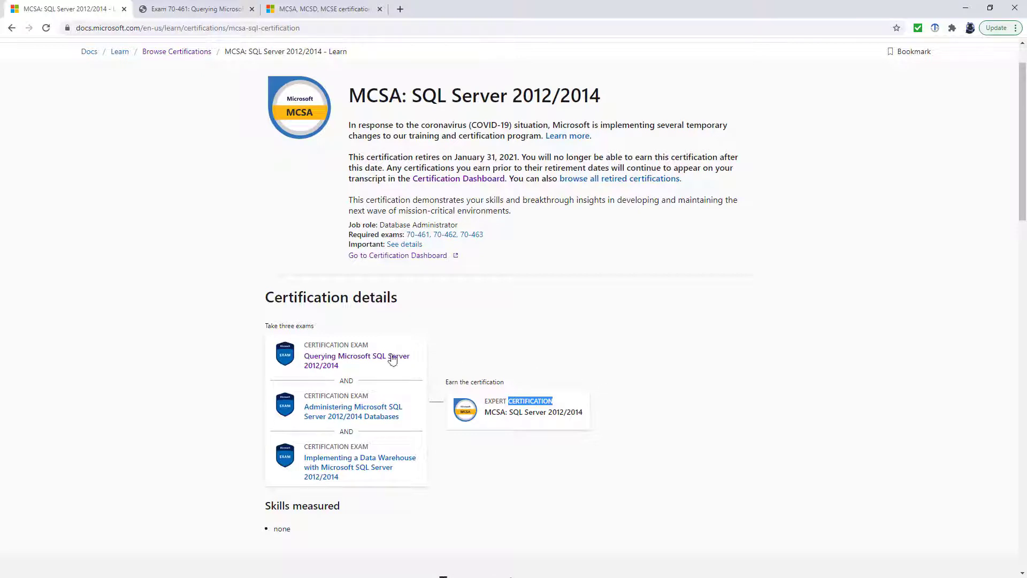
{"action": "mouse_move", "coordinate": [617, 282]}
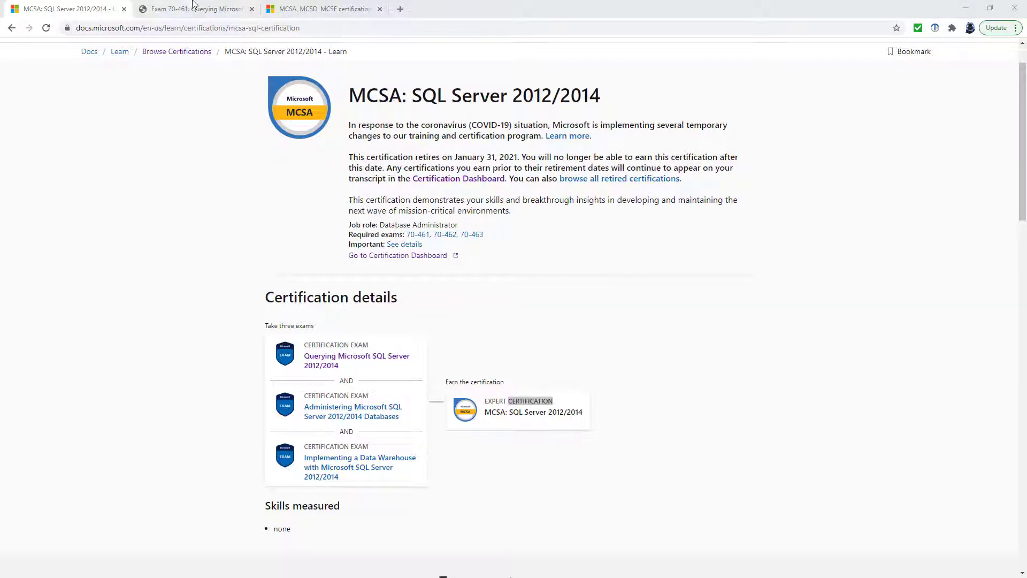
Switch to the Exam 70-461 Skills Measured PDF and read down its first pages.
{"action": "left_click", "coordinate": [199, 9]}
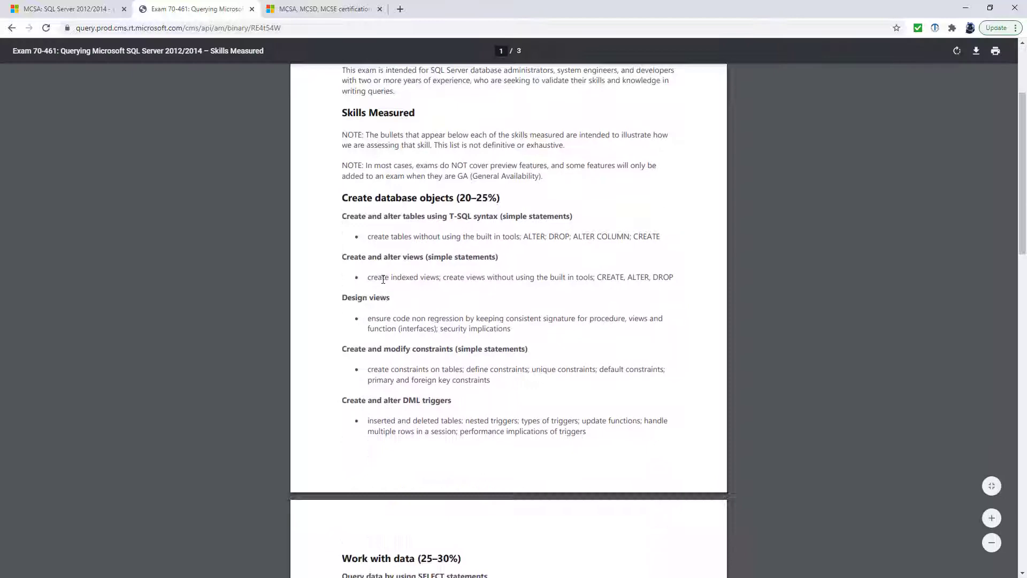
{"action": "scroll", "scroll_direction": "down", "scroll_amount": 3}
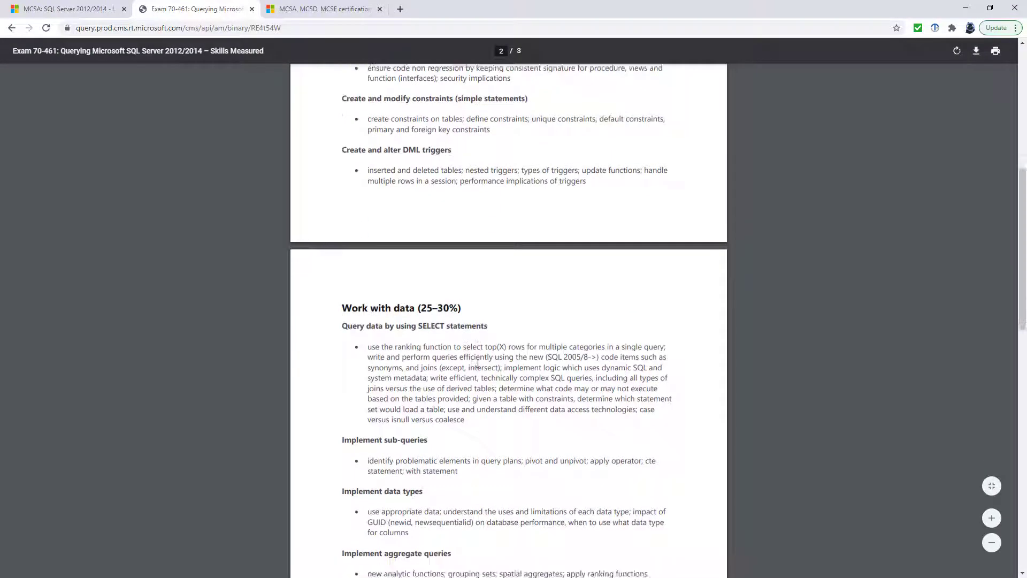
{"action": "scroll", "scroll_direction": "down", "scroll_amount": 3}
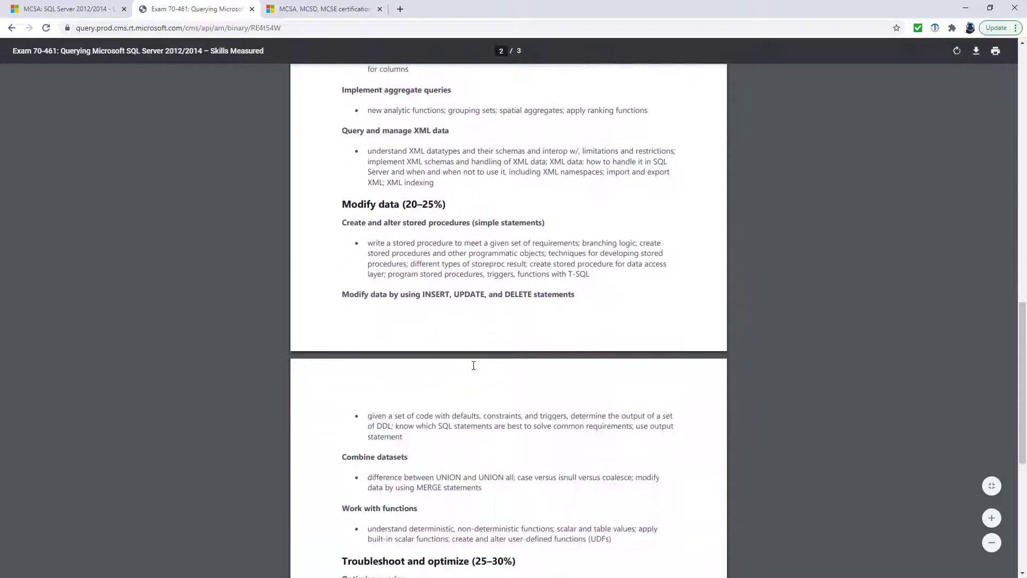
{"action": "scroll", "scroll_direction": "down", "scroll_amount": 3}
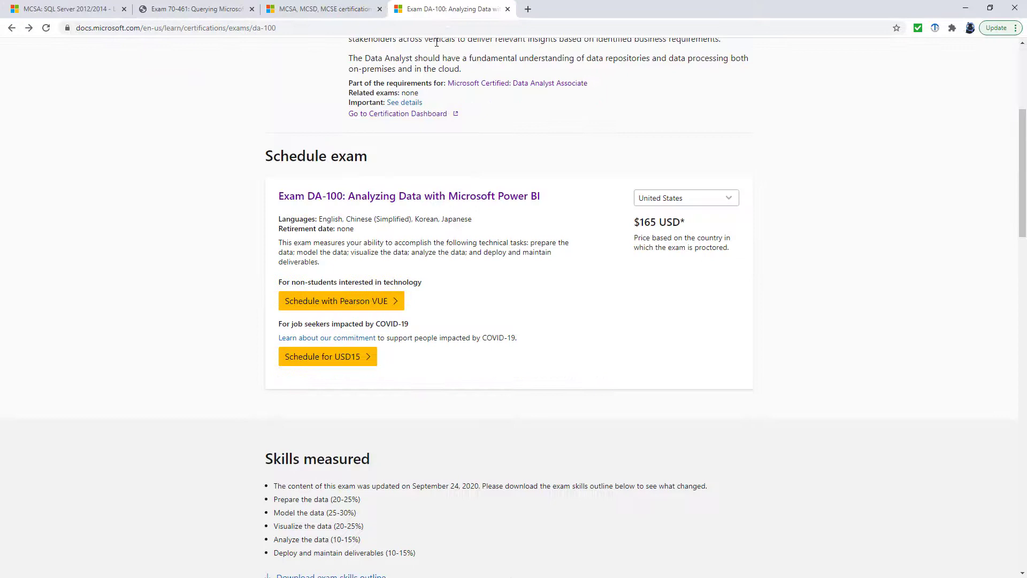
Download the DA-100 skills outline and select its September 24, 2020 change note.
{"action": "scroll", "scroll_direction": "down", "scroll_amount": 3}
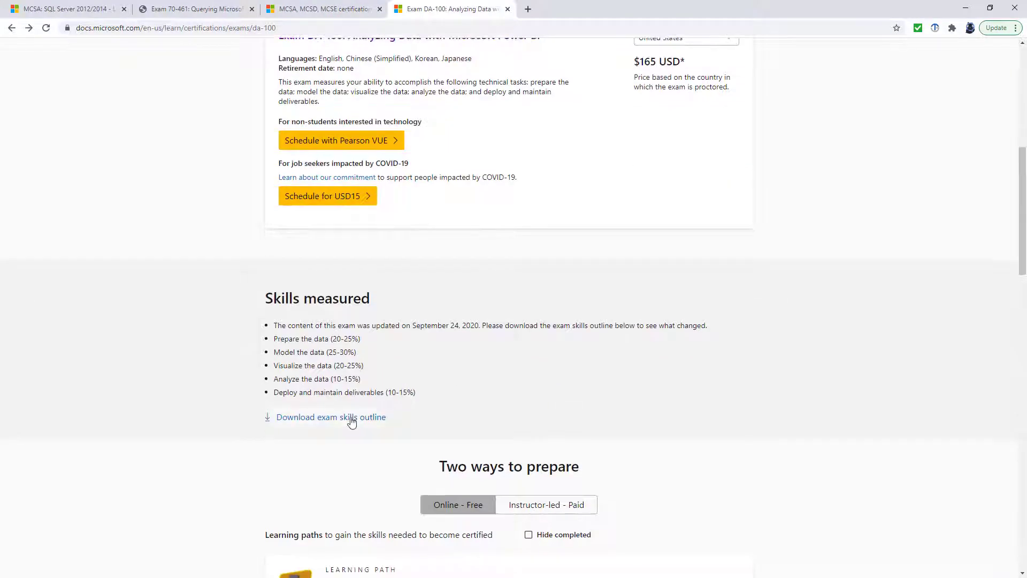
{"action": "left_click", "coordinate": [331, 416]}
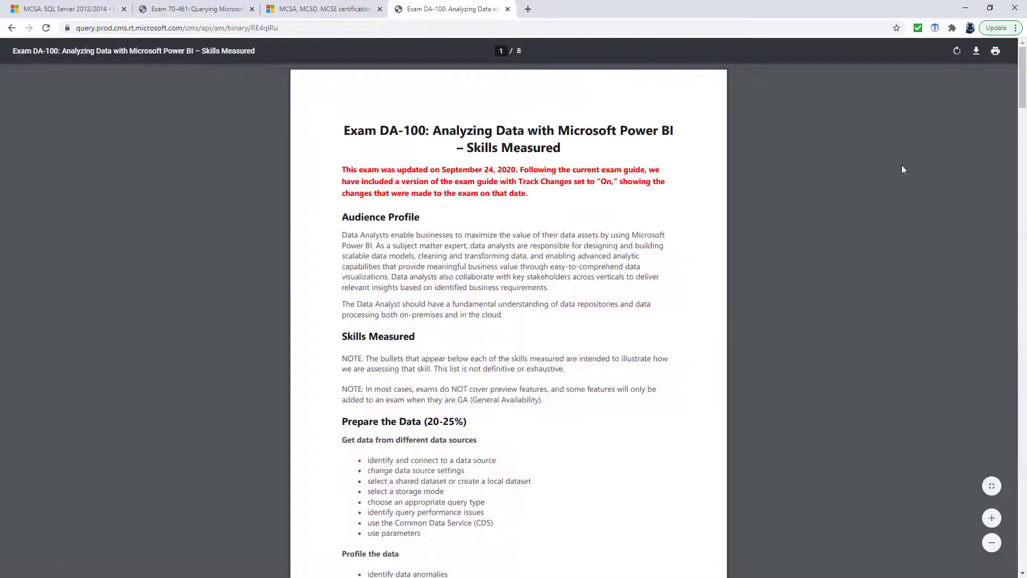
{"action": "scroll", "scroll_direction": "down", "scroll_amount": 3}
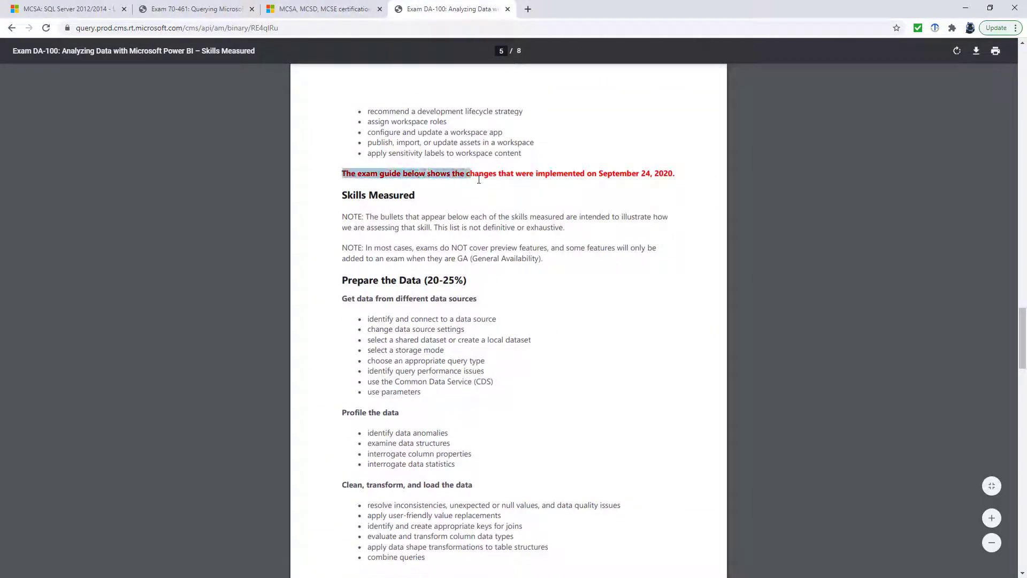
{"action": "left_click_drag", "start_coordinate": [465, 173], "coordinate": [584, 173]}
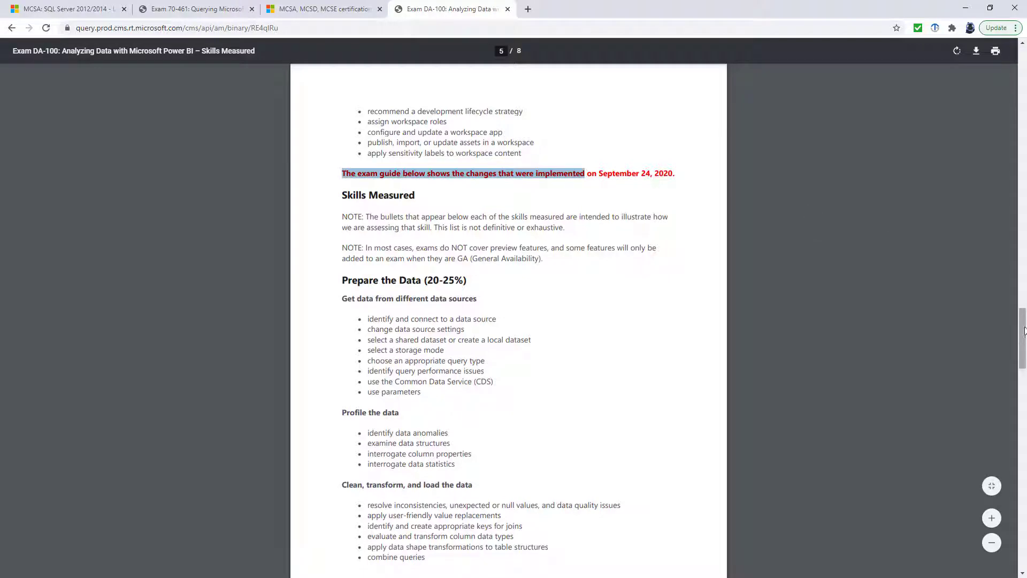
Read the DA-100 outline through page 8, ending at Deploy and Maintain Deliverables.
{"action": "scroll", "scroll_direction": "down", "scroll_amount": 3}
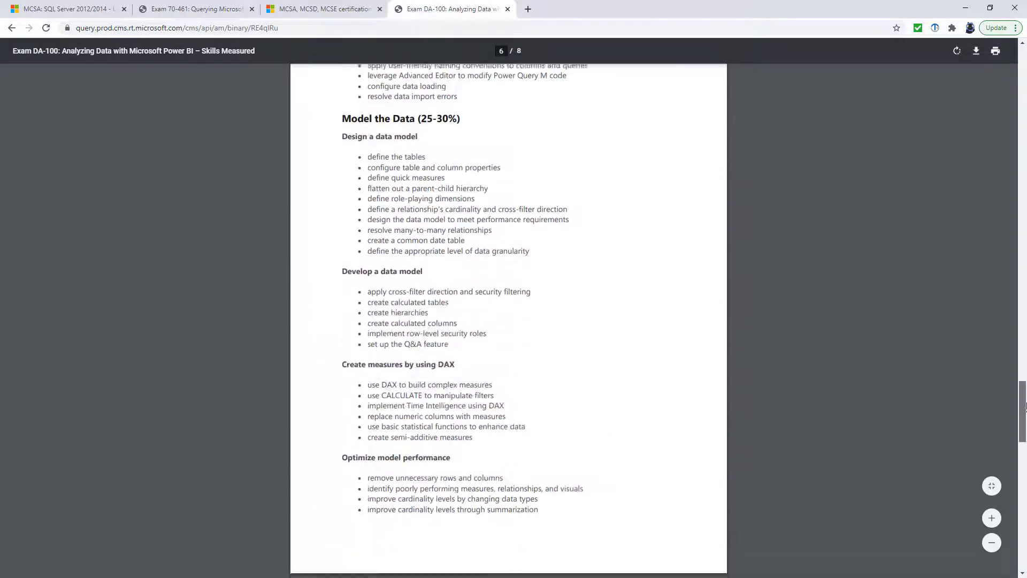
{"action": "scroll", "scroll_direction": "down", "scroll_amount": 3}
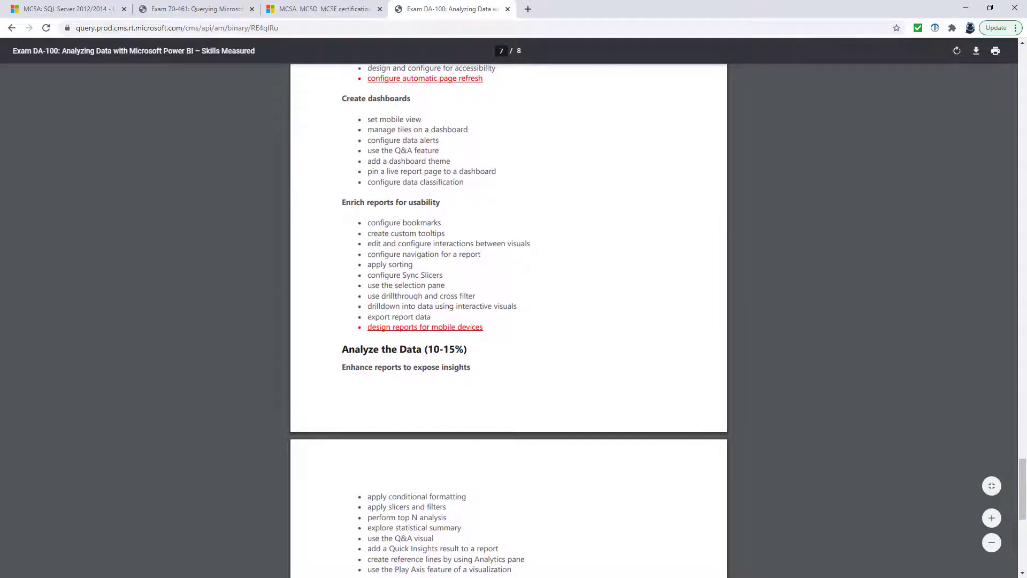
{"action": "scroll", "scroll_direction": "down", "scroll_amount": 3}
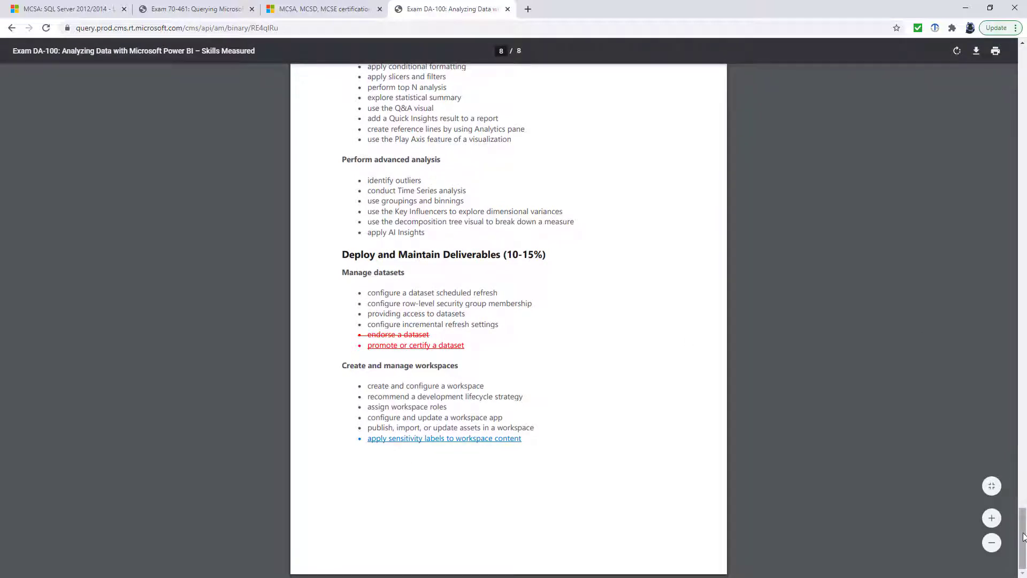
{"action": "scroll", "scroll_direction": "up", "scroll_amount": 3}
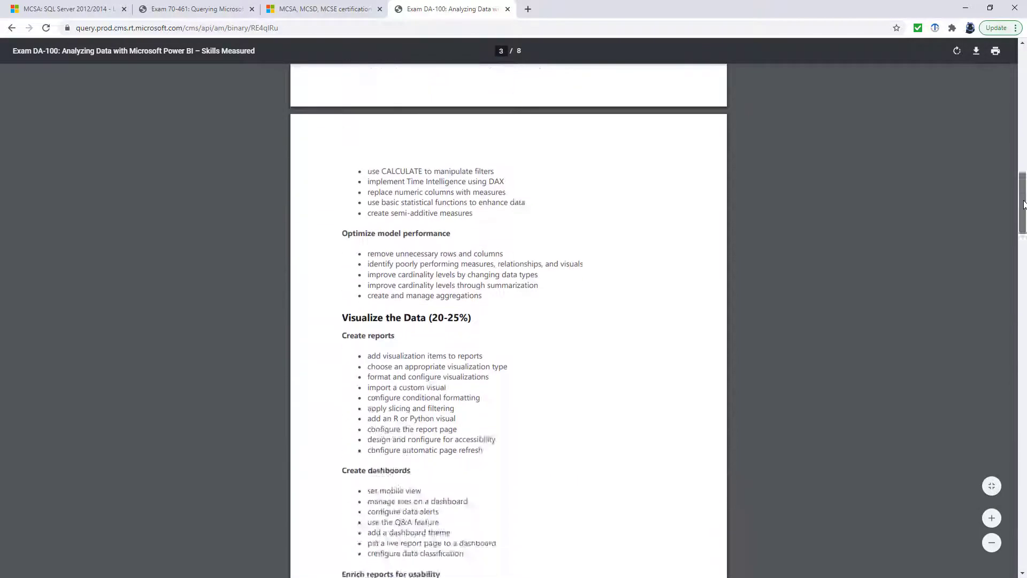
{"action": "scroll", "scroll_direction": "down", "scroll_amount": 3}
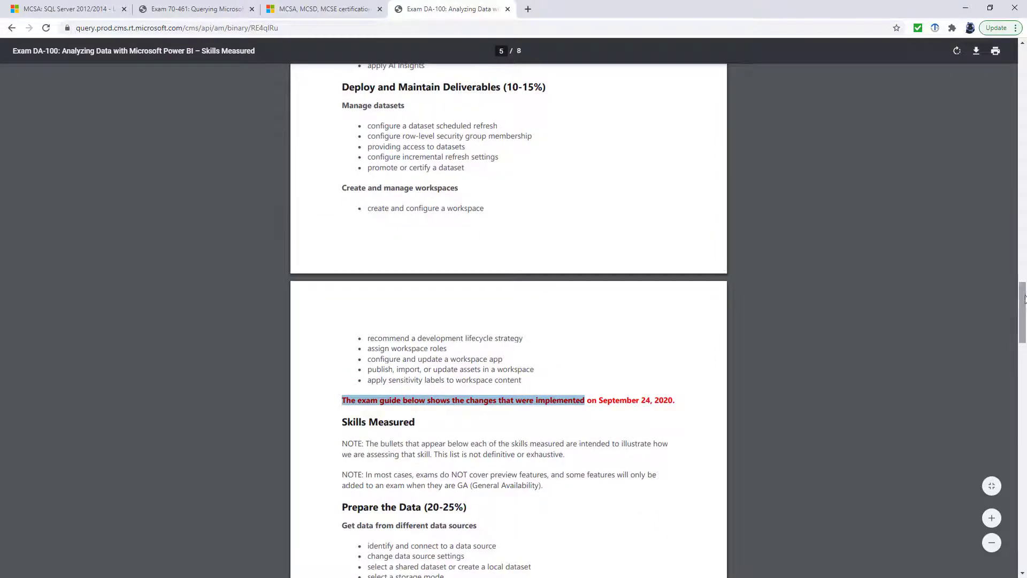
{"action": "scroll", "scroll_direction": "down", "scroll_amount": 3}
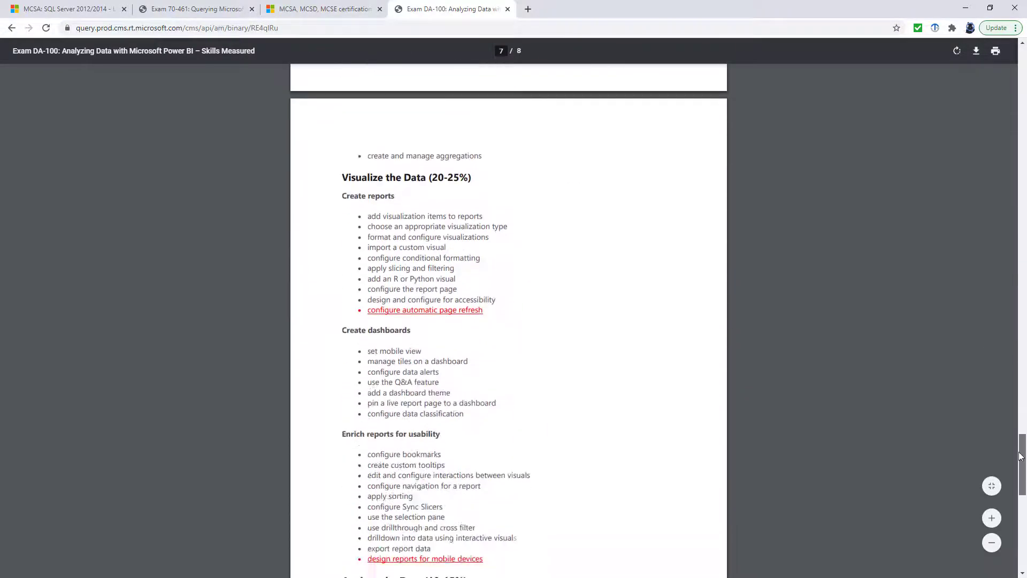
{"action": "scroll", "scroll_direction": "down", "scroll_amount": 3}
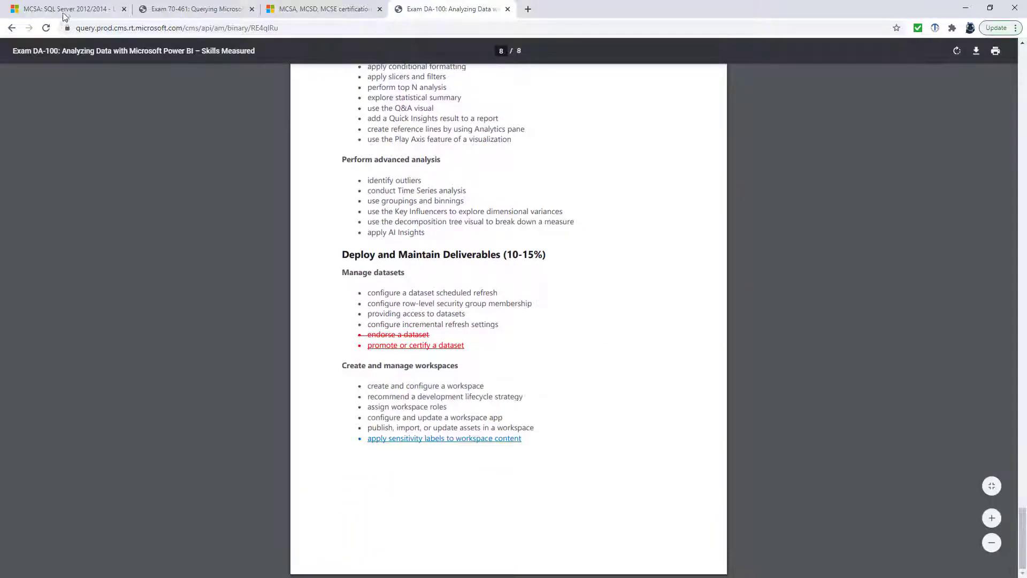
Return to the MCSA: SQL Server 2012/2014 - Learn browser tab.
{"action": "left_click", "coordinate": [69, 9]}
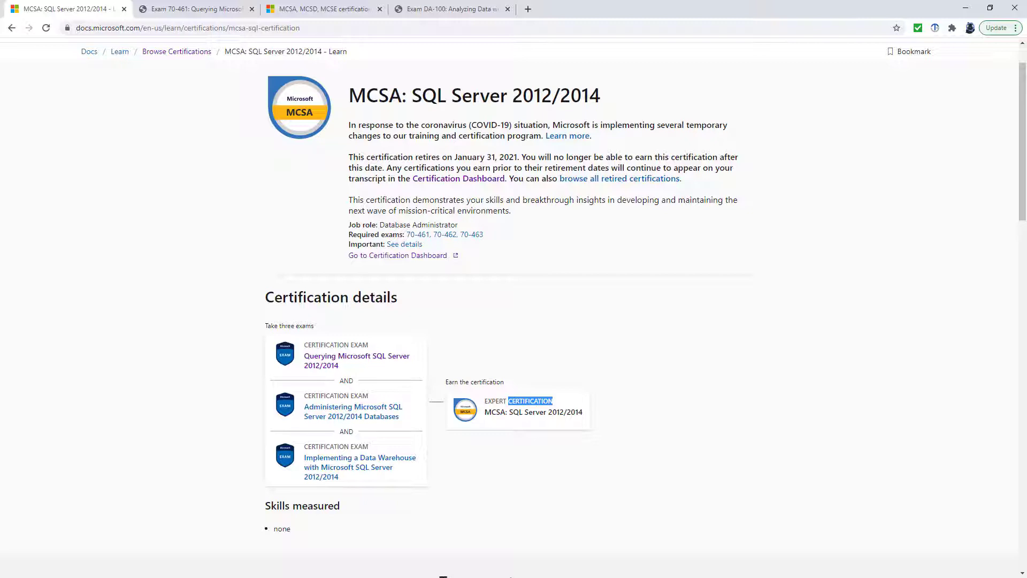
{"action": "mouse_move", "coordinate": [369, 366]}
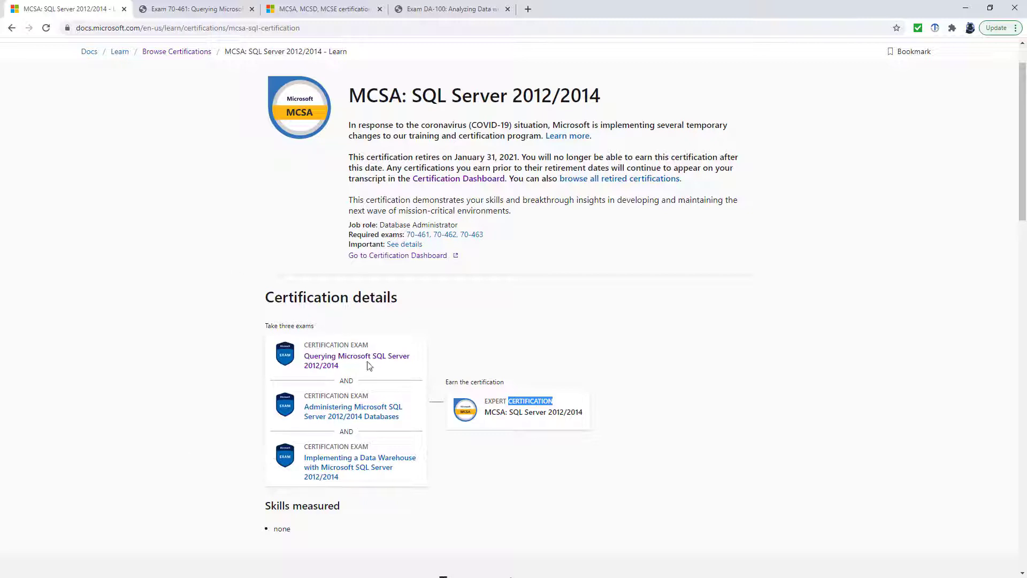
{"action": "mouse_move", "coordinate": [375, 368]}
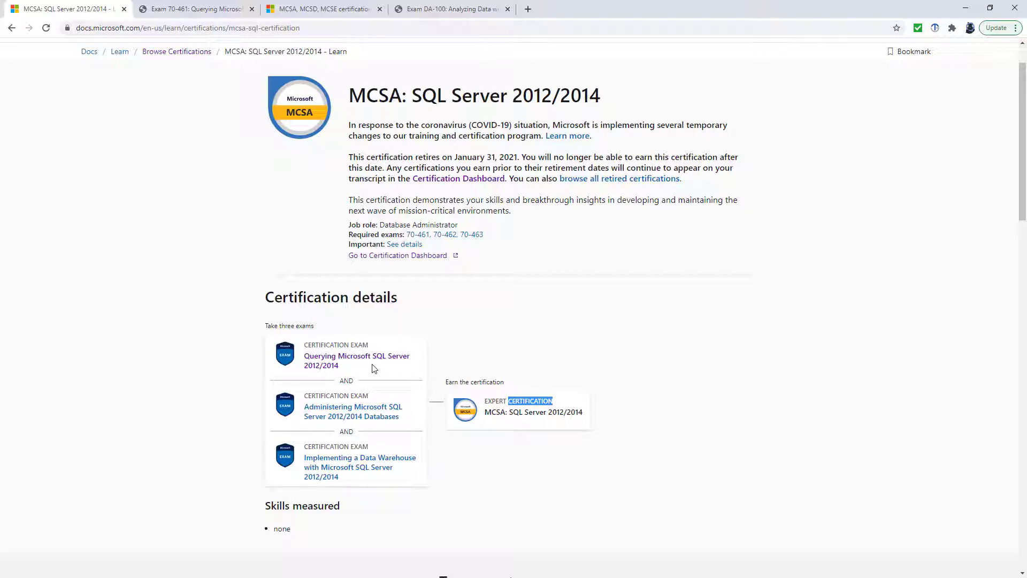